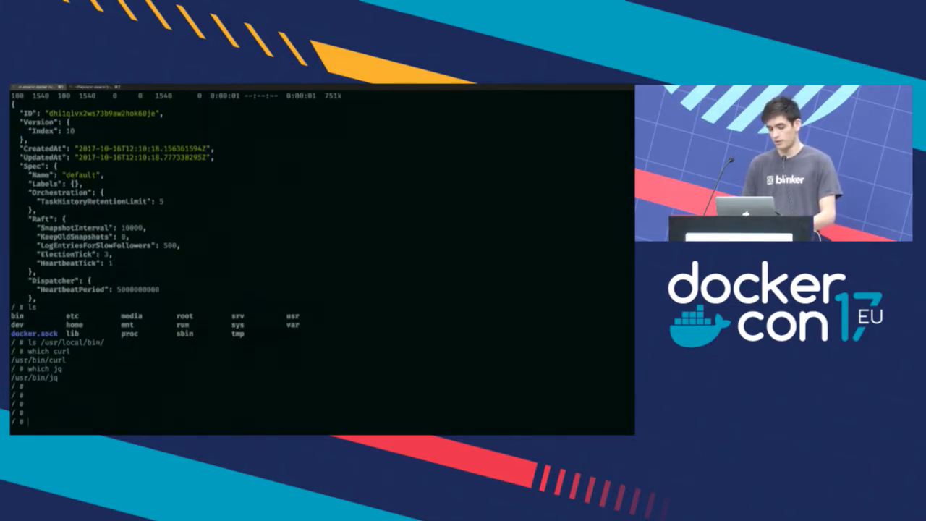
# - Print the swarm config as JSON via curl on docker.sock piped to jq, down to TLS info and join tokens
pyautogui.write('curl --unix-socket docker.sock http://host/swarm | jq')
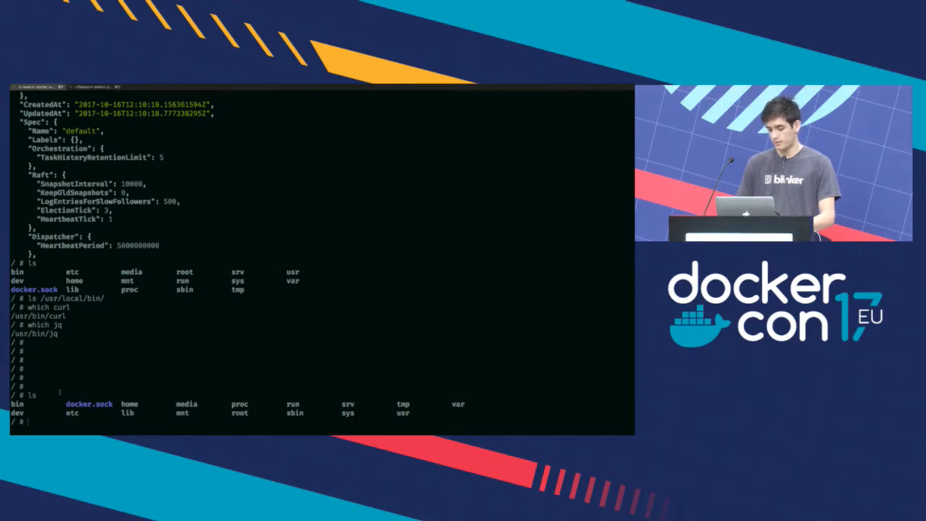
pyautogui.write('curl --unix-socket docker.sock http://host/swarm | jq')
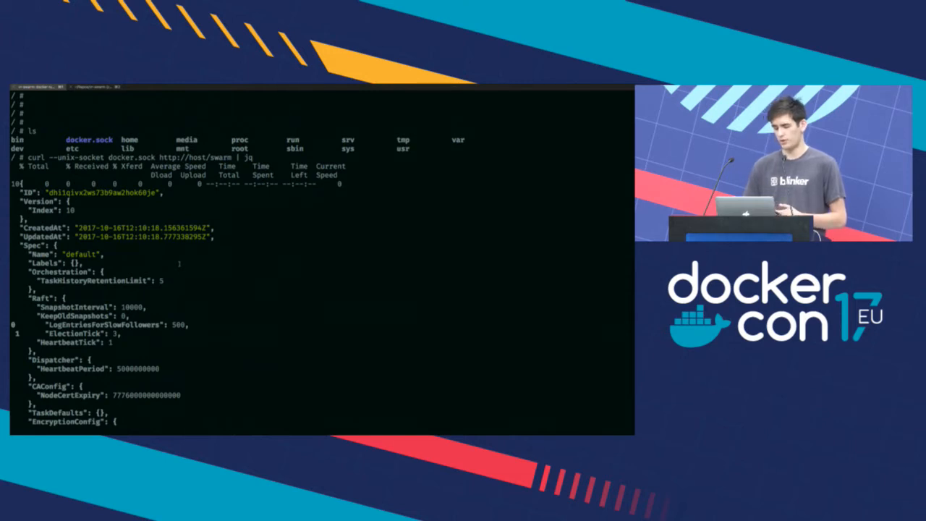
pyautogui.scroll(-3)
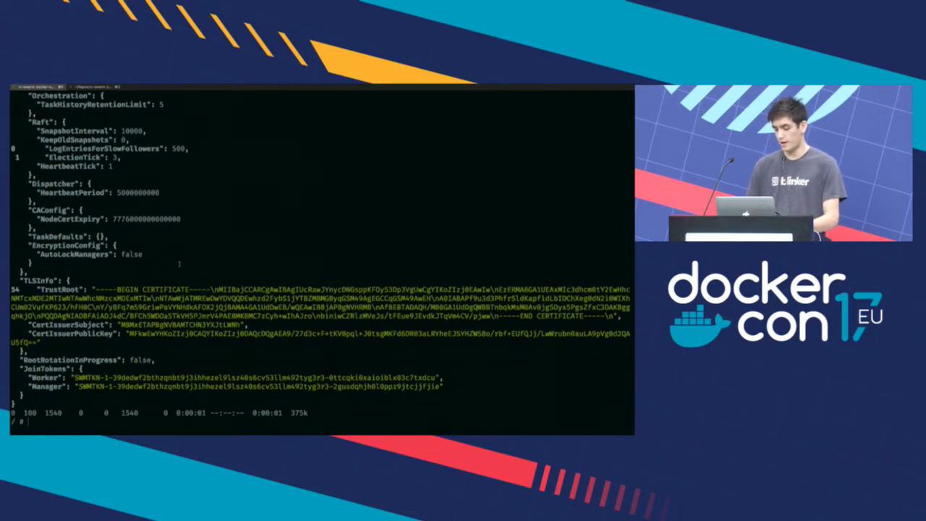
pyautogui.write('curl --unix-socket docker.sock http://host/swarm | jq')
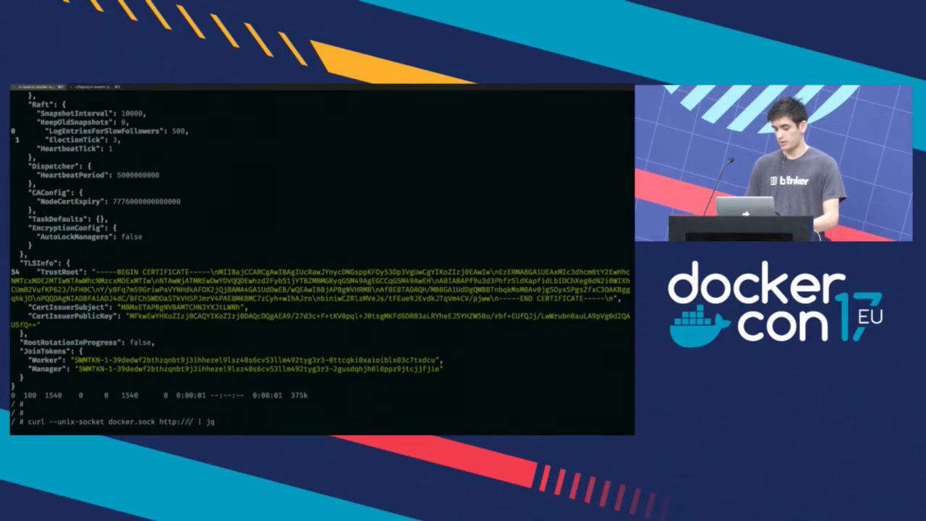
pyautogui.write('v')
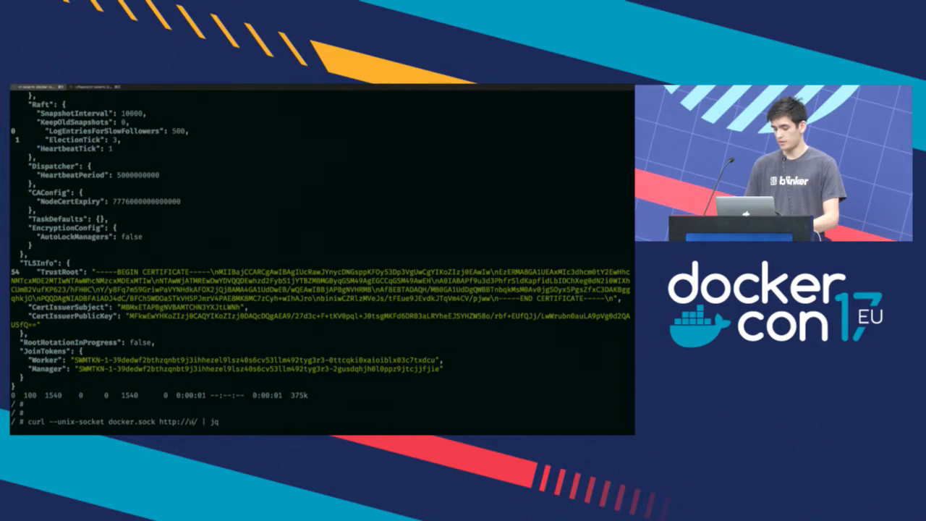
pyautogui.write('unixurl')
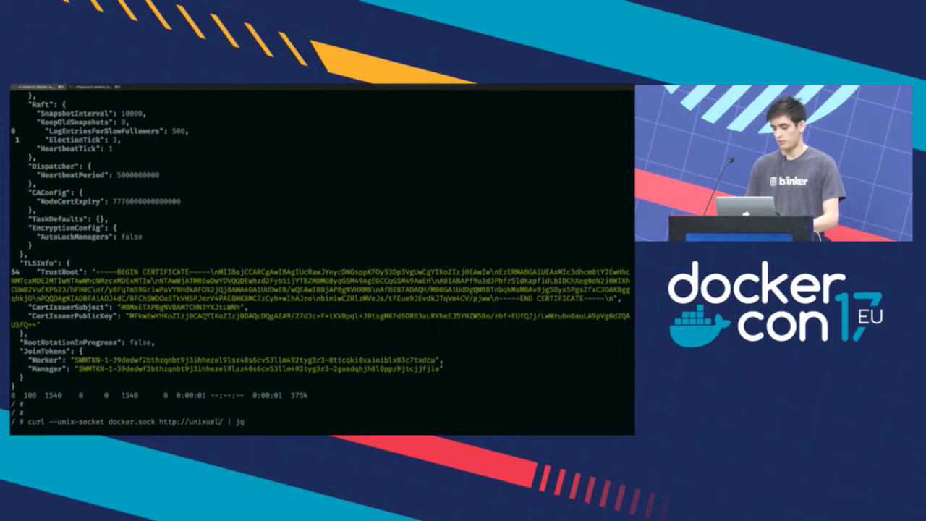
pyautogui.write('containers')
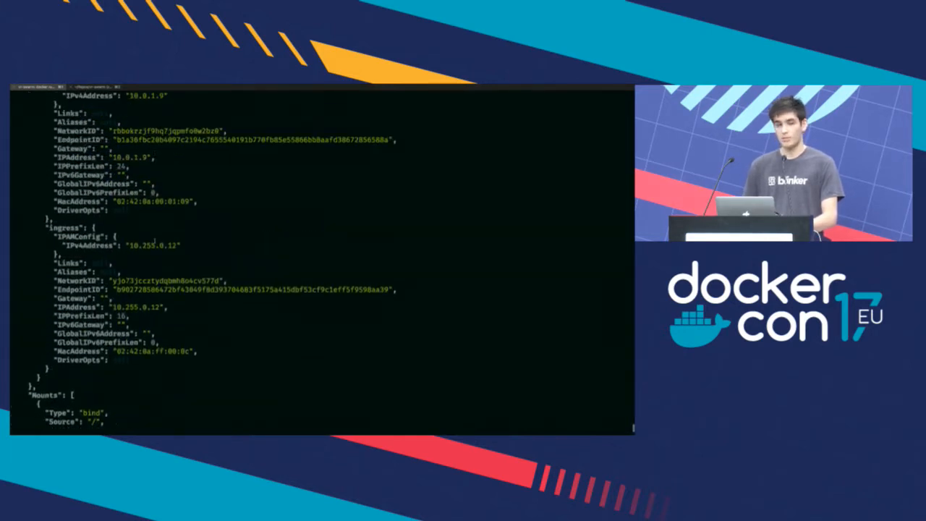
pyautogui.scroll(-3)
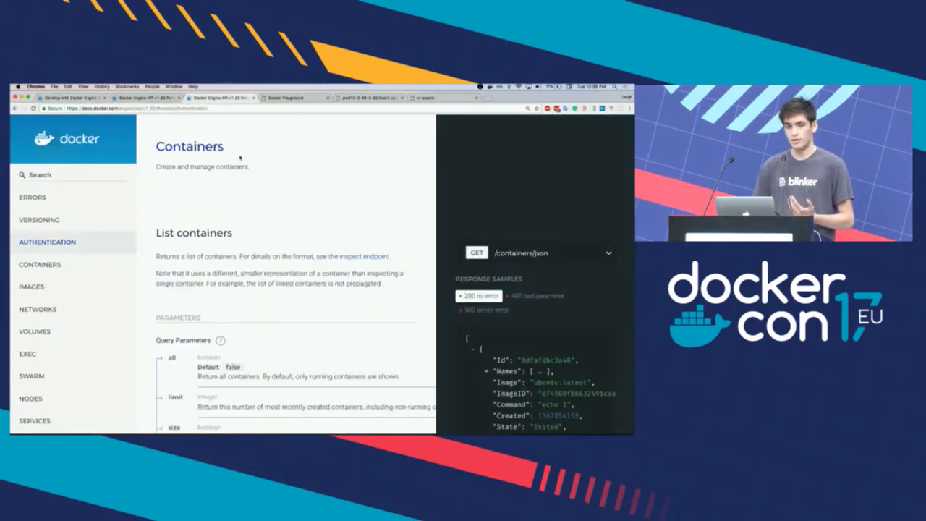
# - Show the Export a container endpoint in the Containers docs with its 404 and 500 response samples
pyautogui.scroll(-3)
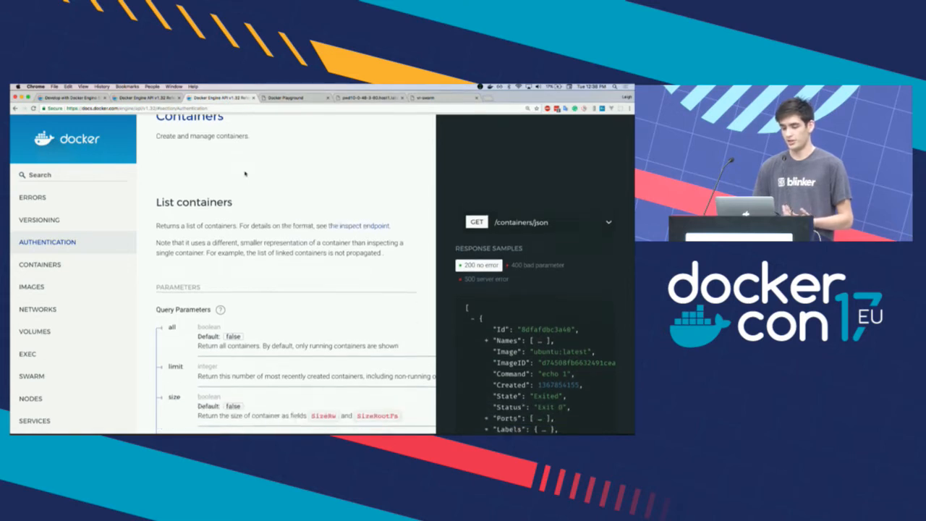
pyautogui.click(40, 263)
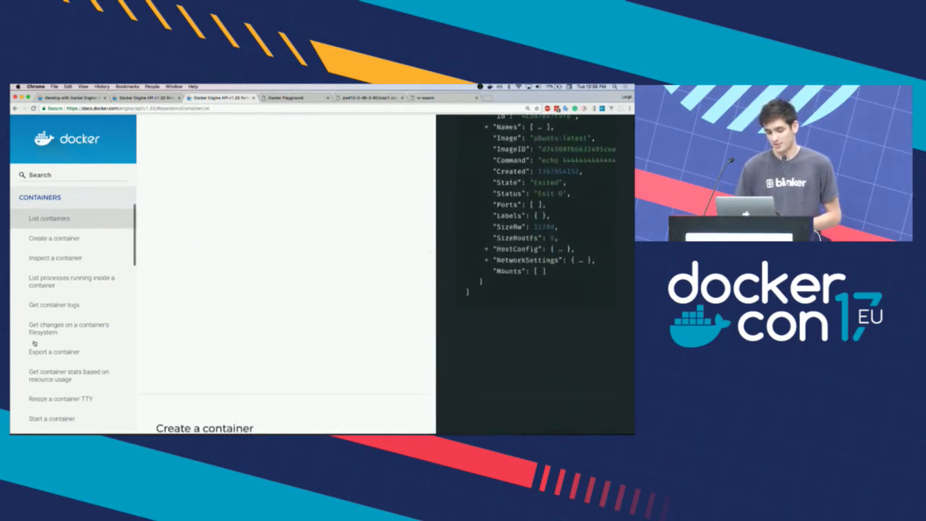
pyautogui.click(54, 352)
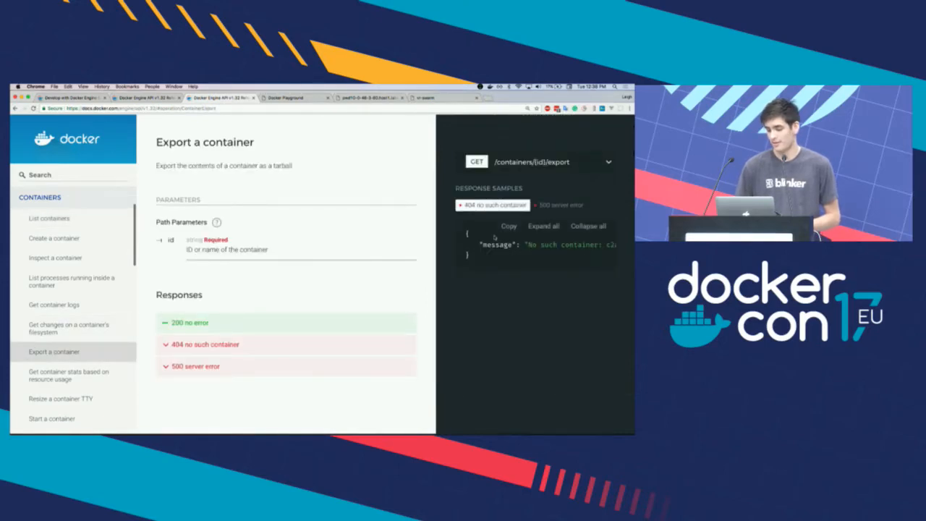
pyautogui.click(562, 206)
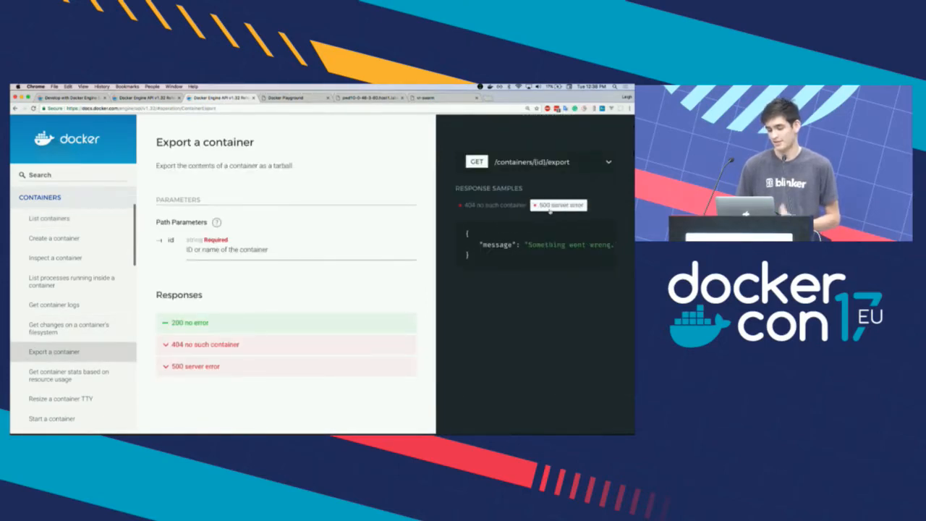
pyautogui.click(54, 304)
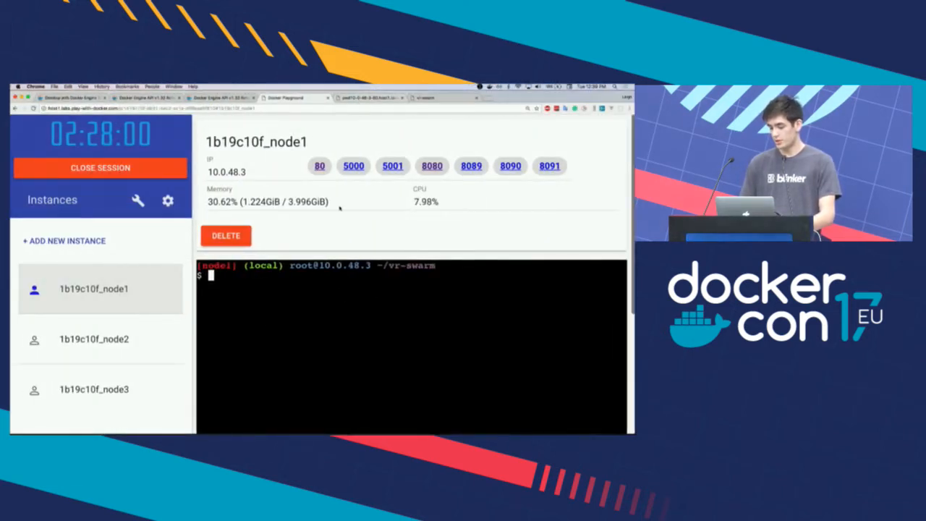
# - Start a docker service ls | grep command in node1's terminal after listing the stacks
pyautogui.write('docker service')
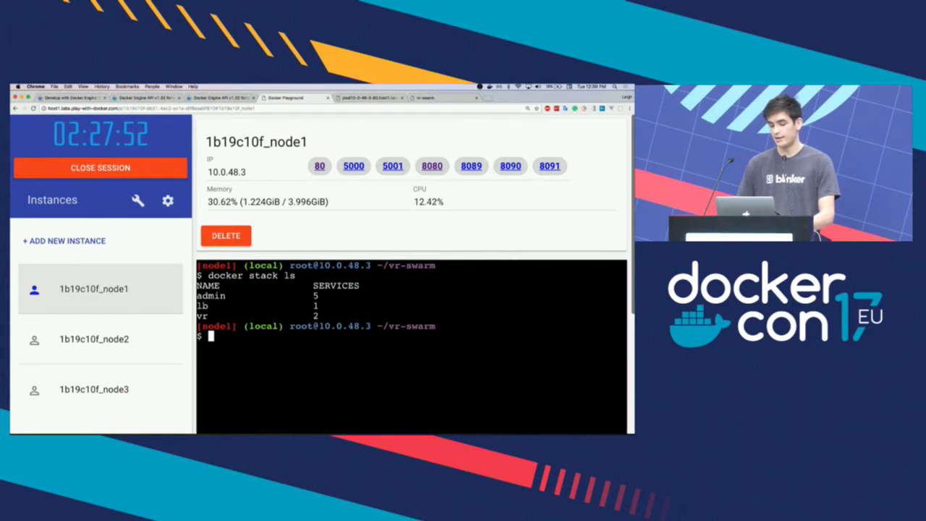
pyautogui.write('ls | grep')
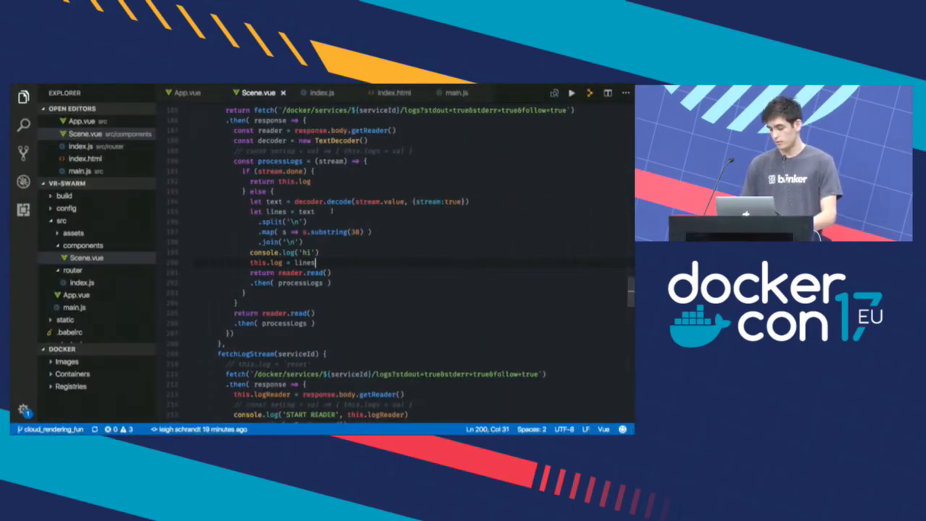
# - Show vr-swarm-stack.yml's frontend and docker-api service definitions in the editor
pyautogui.write('vr-swa')
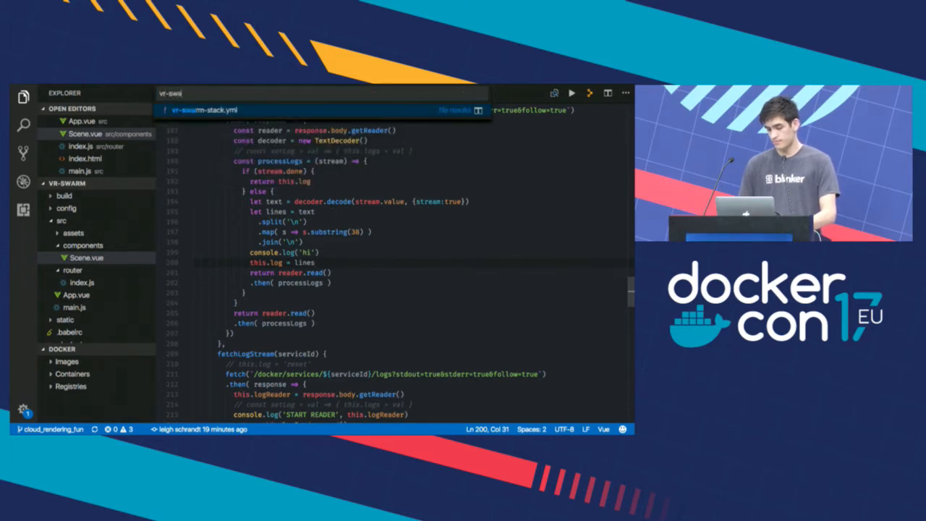
pyautogui.click(206, 110)
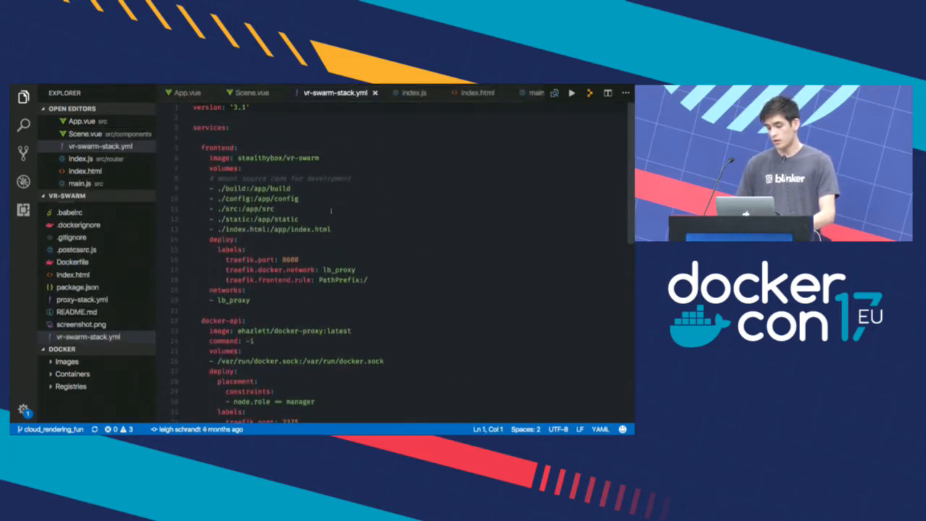
pyautogui.scroll(-3)
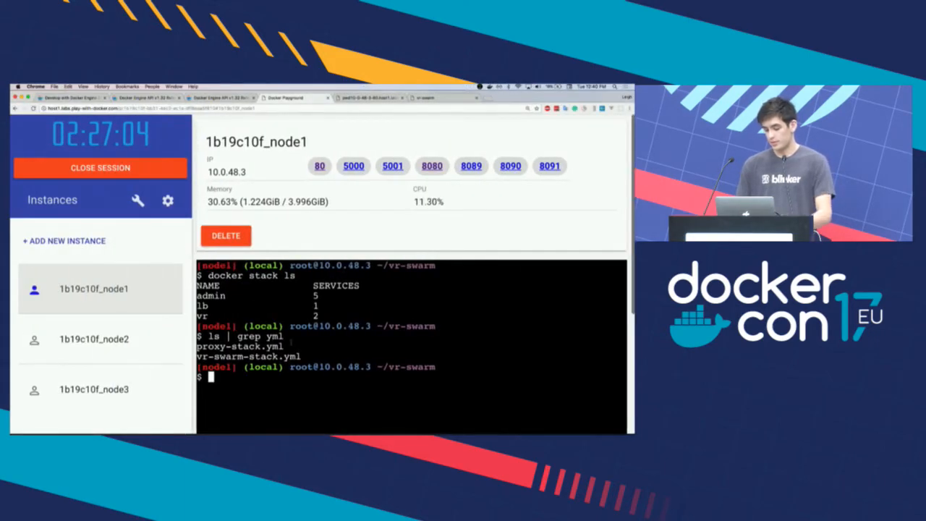
# - Run docker service ls and raise node1's terminal font size in Settings
pyautogui.write('docker service ls')
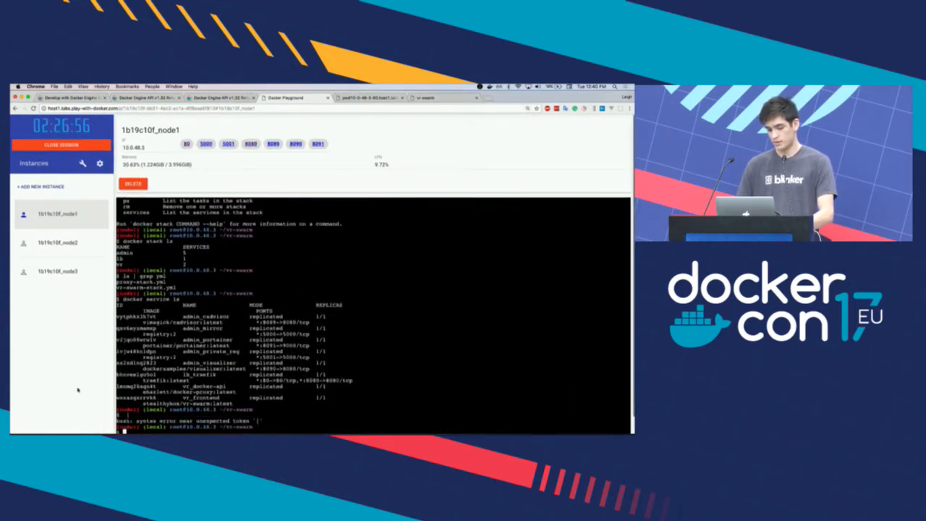
pyautogui.click(100, 162)
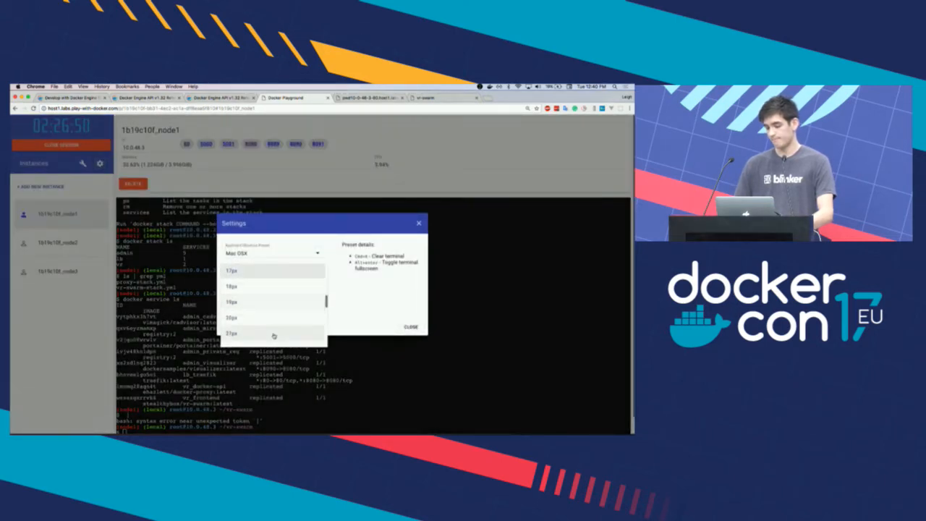
pyautogui.click(231, 333)
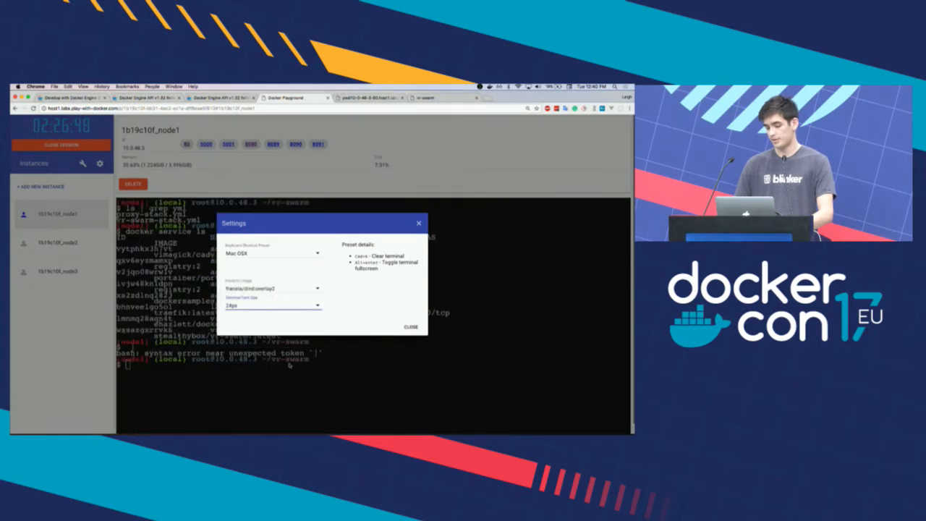
pyautogui.click(418, 223)
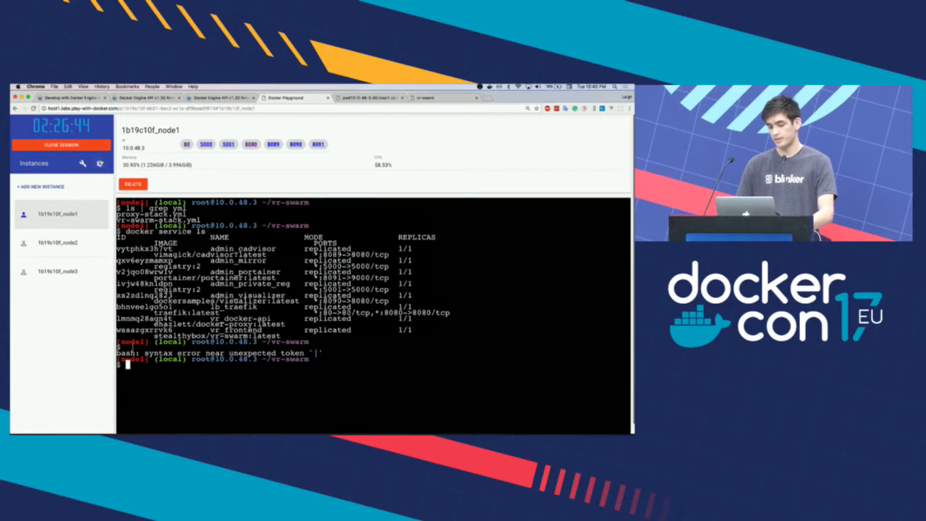
pyautogui.click(100, 162)
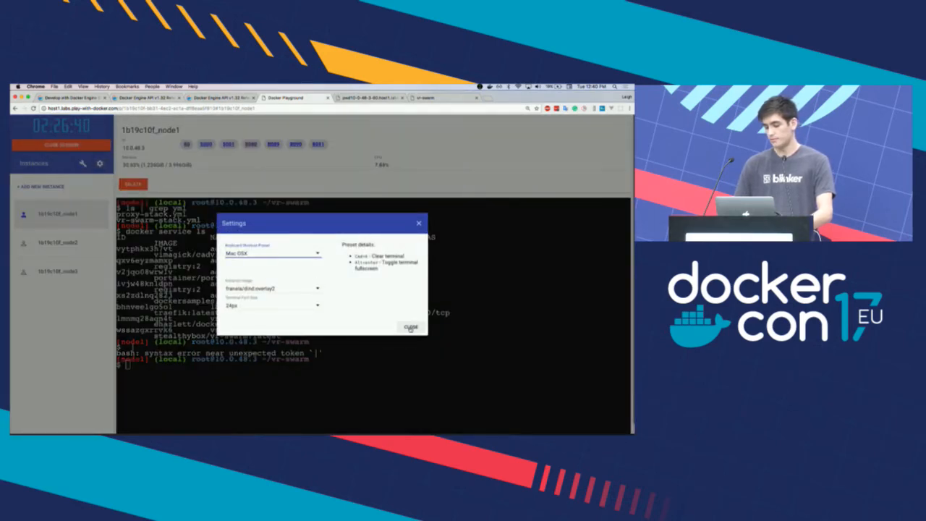
pyautogui.click(411, 327)
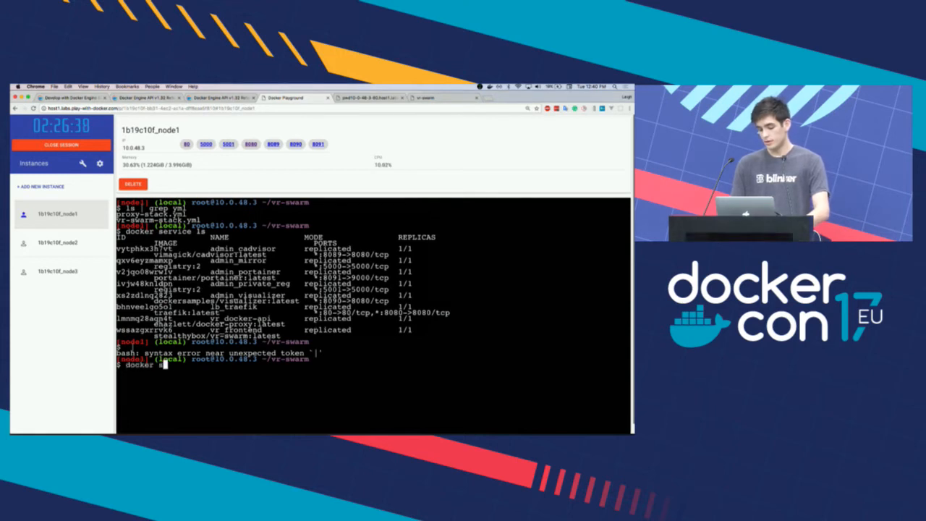
# - List the vr services with docker service ls | grep vr and check out master
pyautogui.write('docker service ls | grep vr')
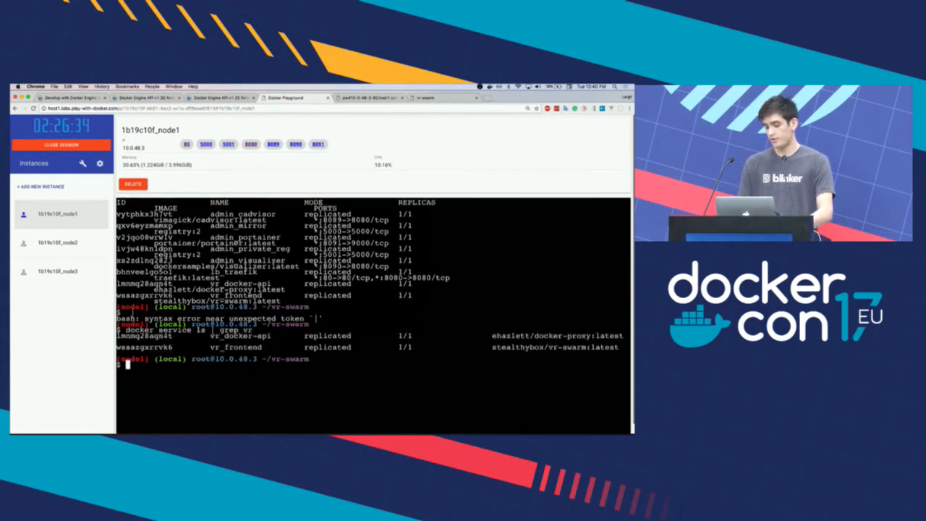
pyautogui.press('enter')
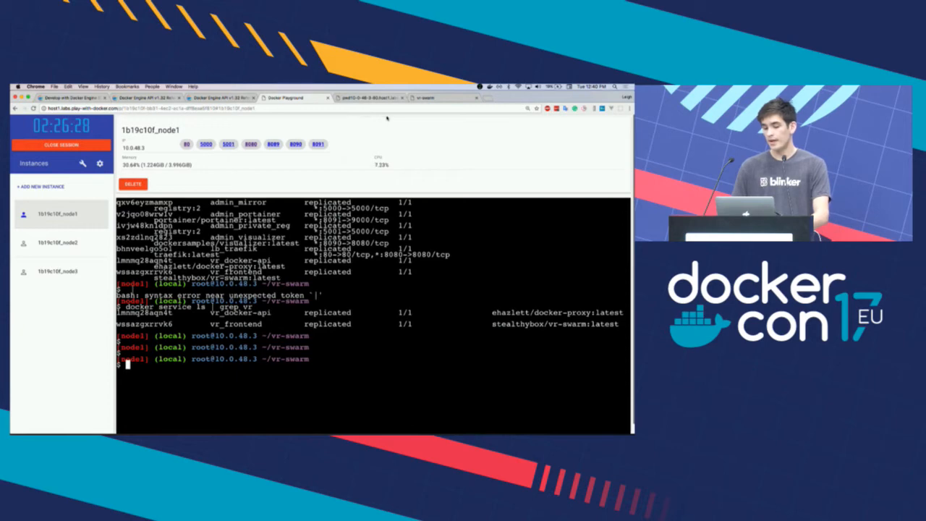
pyautogui.click(362, 97)
pyautogui.write('git checkout master')
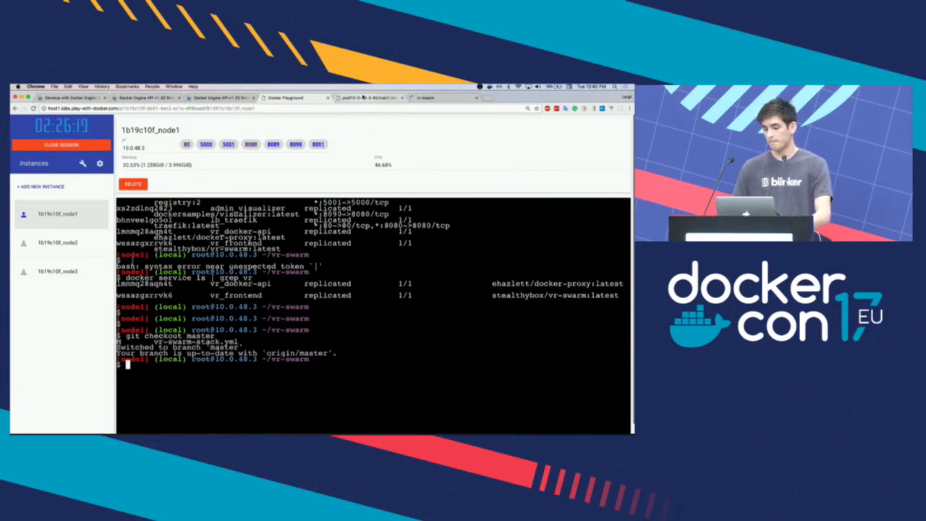
# - Bring the vr-swarm app tab to the front and reload its page
pyautogui.click(426, 99)
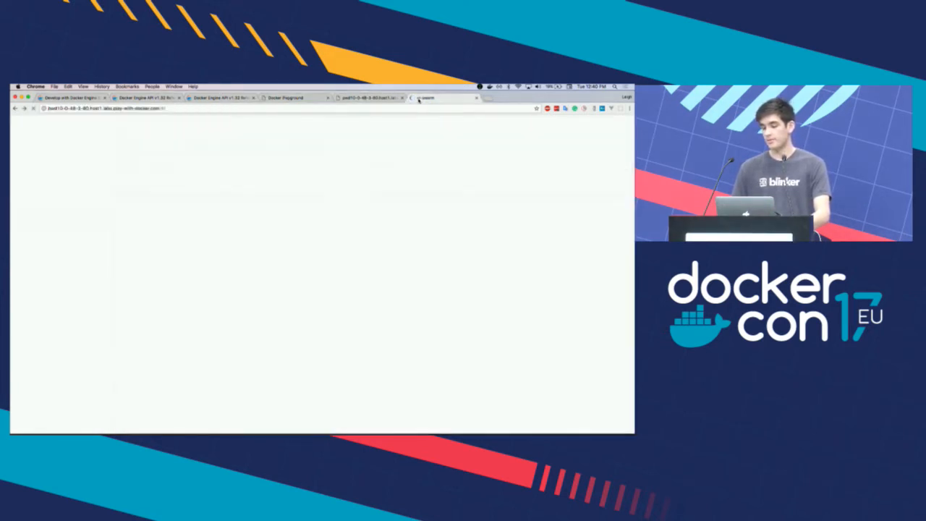
pyautogui.press('F12')
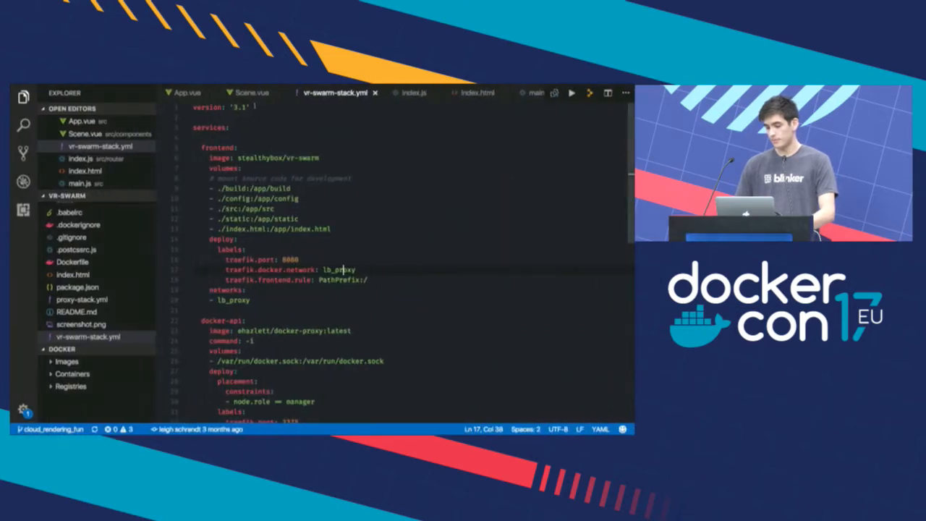
pyautogui.click(252, 92)
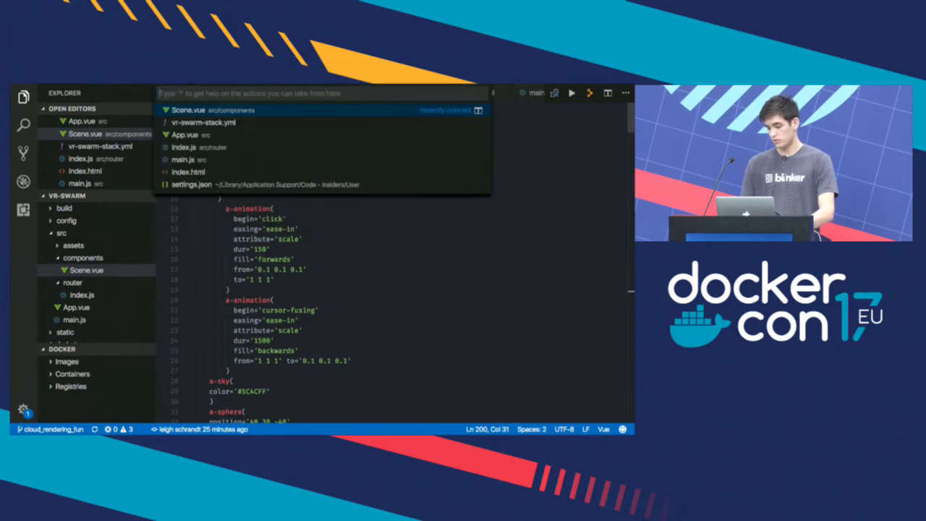
pyautogui.write('>git c')
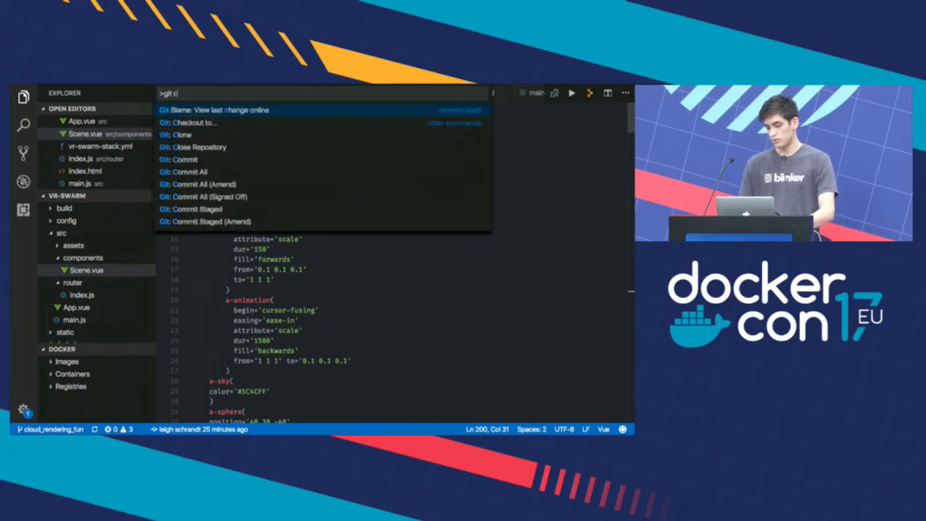
pyautogui.write('heck')
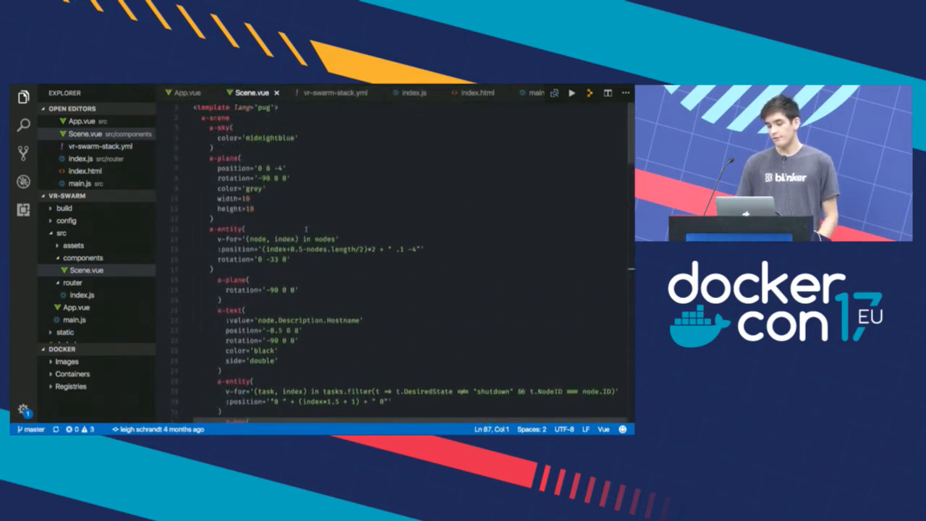
pyautogui.scroll(-3)
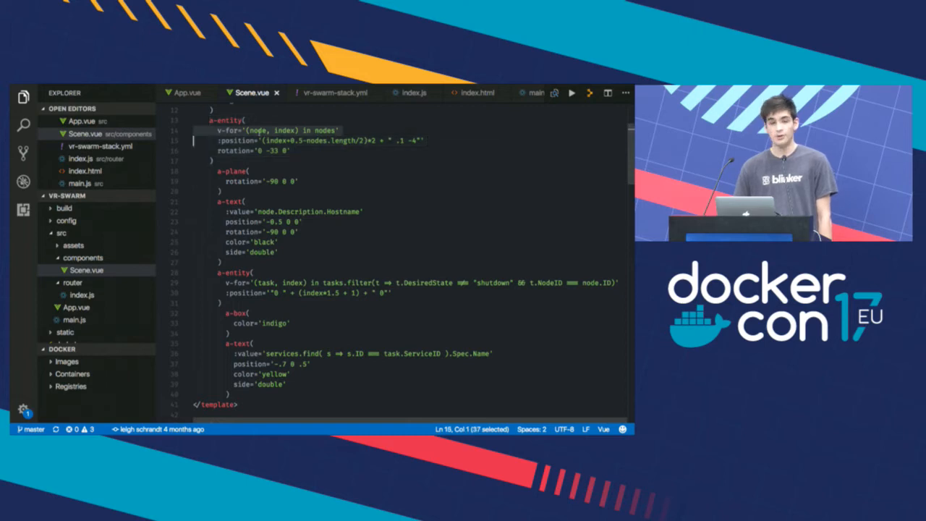
pyautogui.scroll(-3)
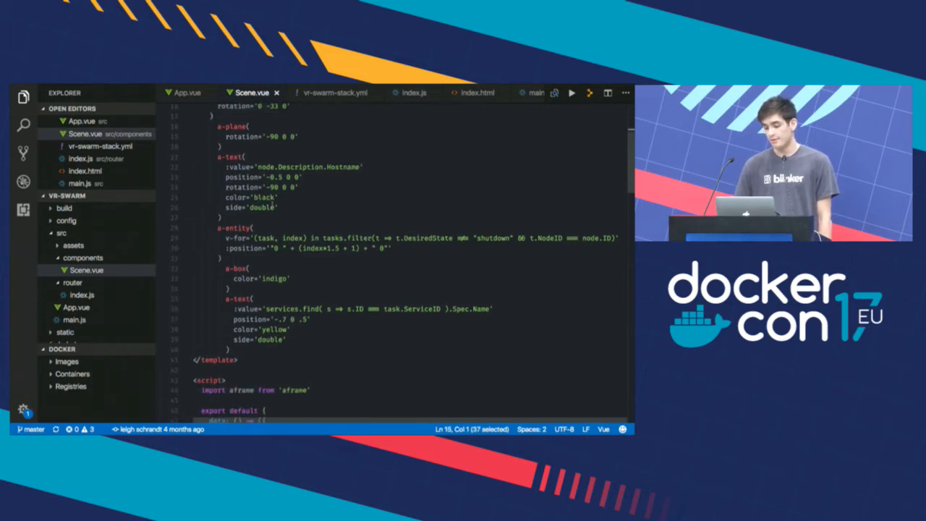
pyautogui.scroll(-3)
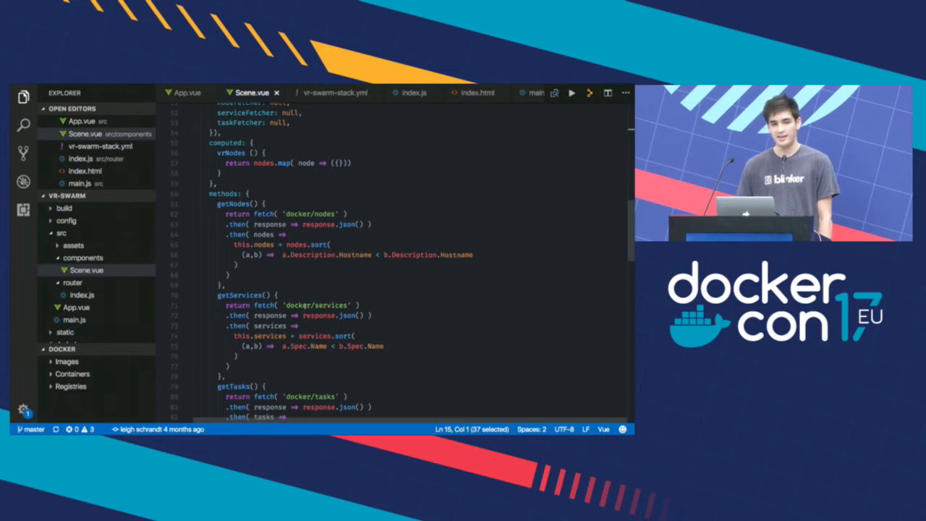
pyautogui.scroll(-3)
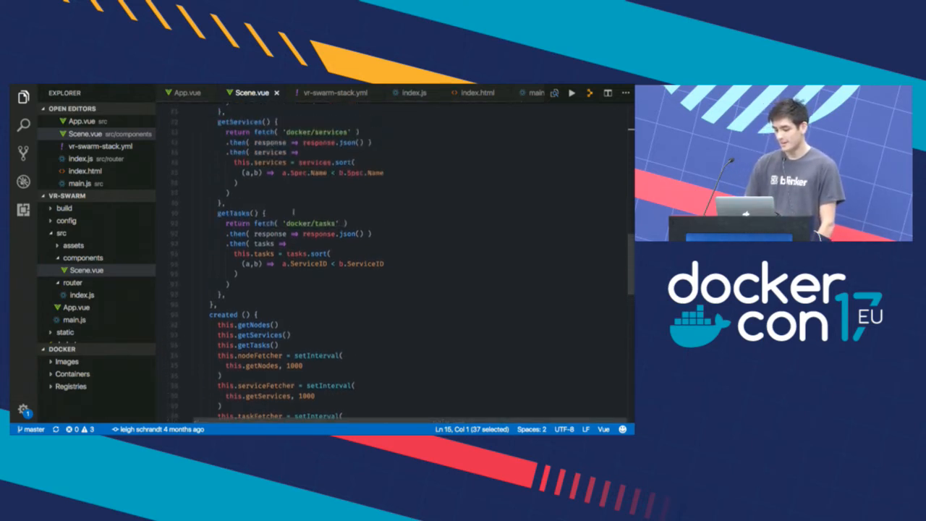
pyautogui.scroll(-3)
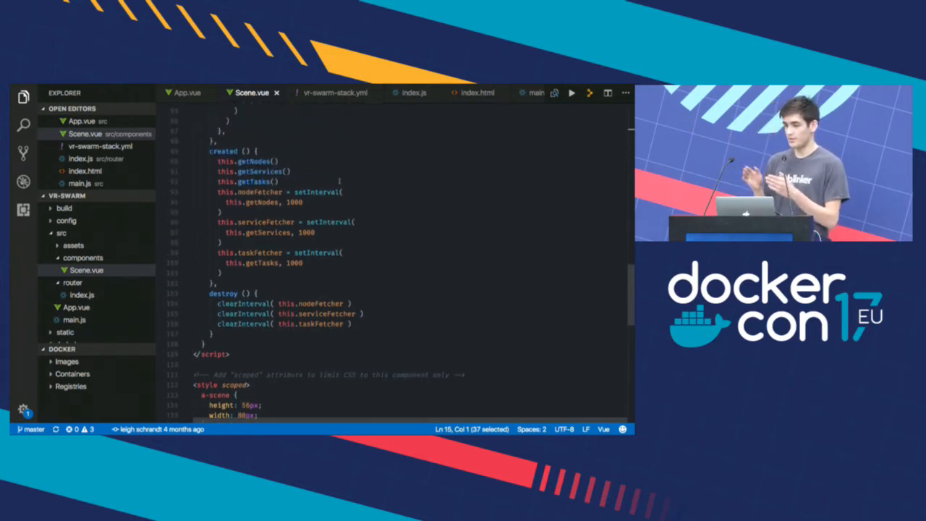
pyautogui.scroll(-3)
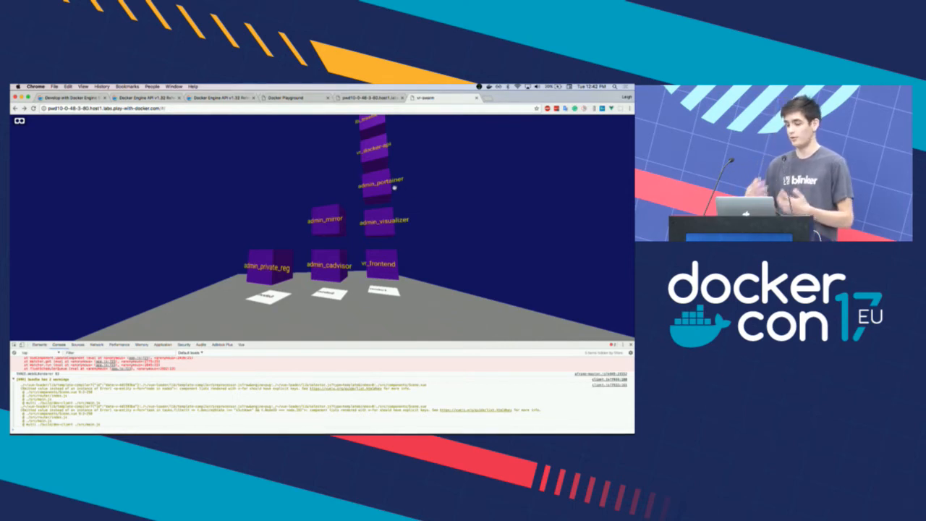
# - View the raw Docker API JSON, then check out the logger branch in node1's terminal
pyautogui.click(369, 98)
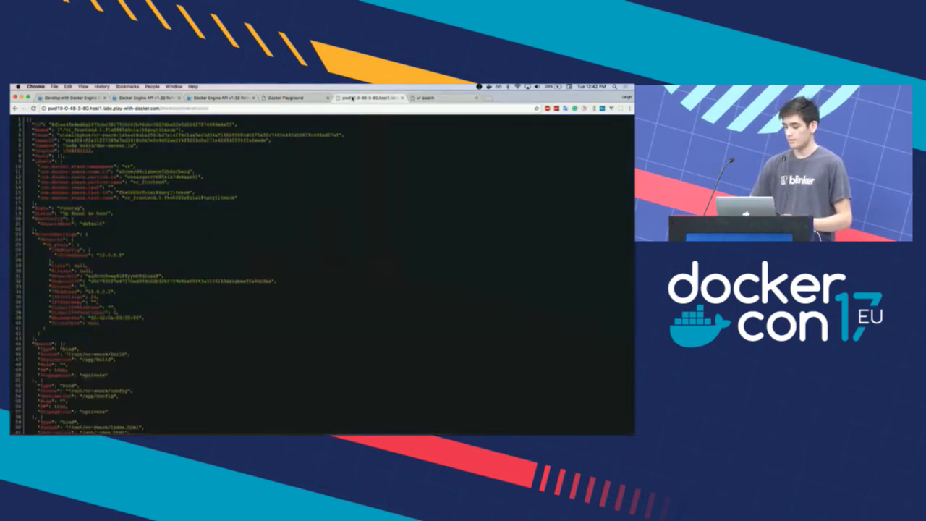
pyautogui.click(284, 97)
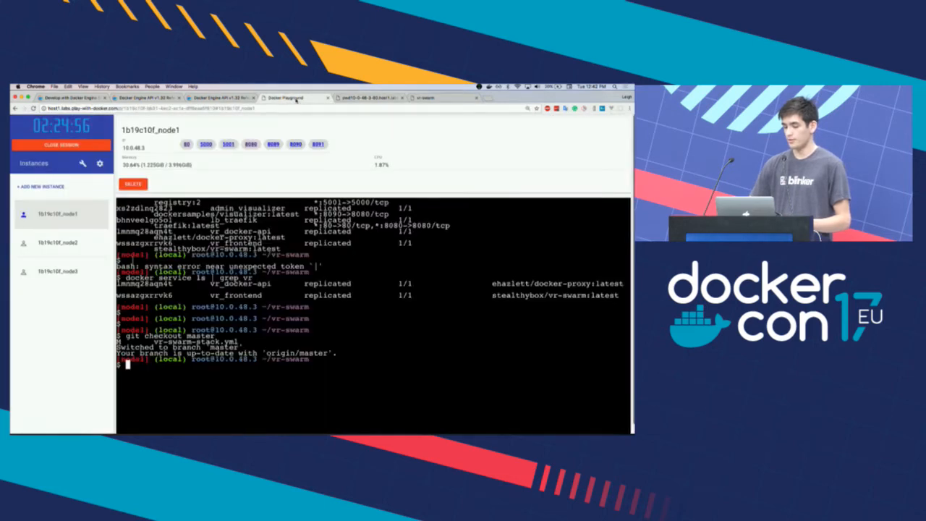
pyautogui.write('do')
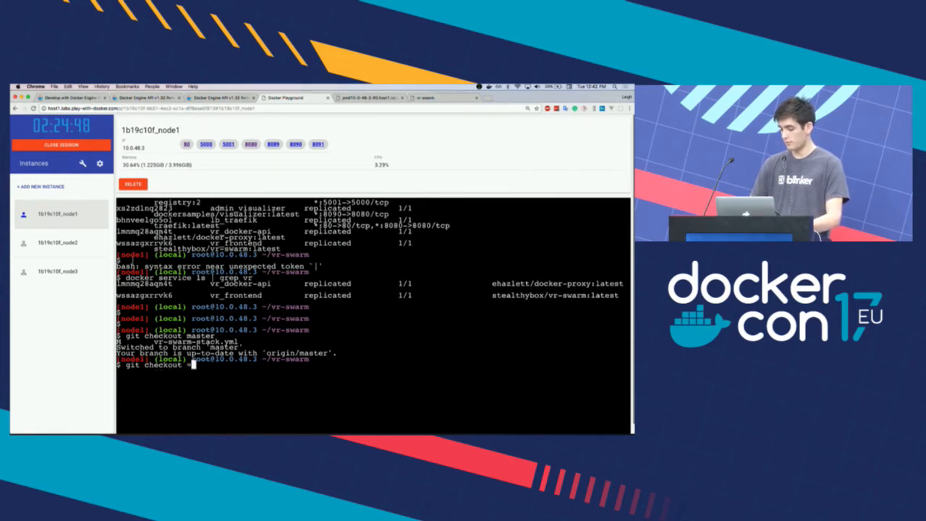
pyautogui.write('=logge')
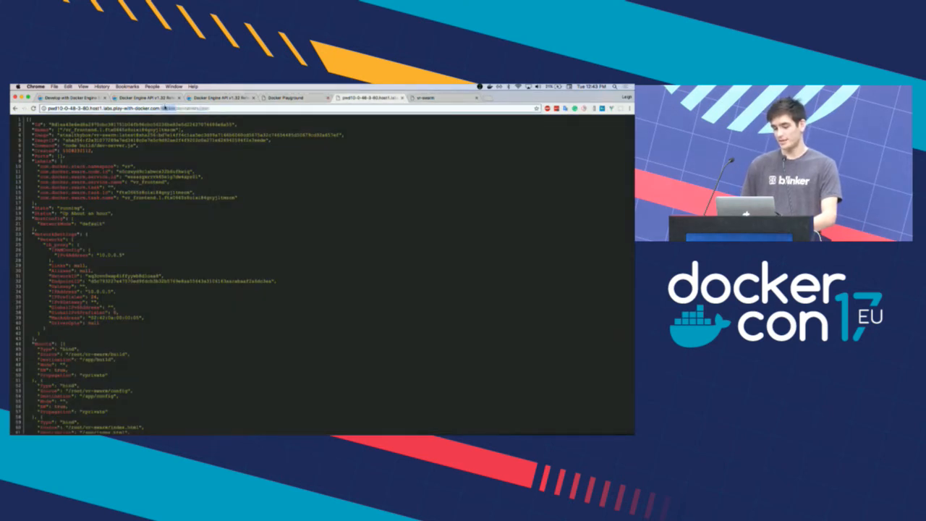
# - View another Docker API endpoint's JSON and the app tab, then return to node1's terminal
pyautogui.click(180, 109)
pyautogui.write('swarm')
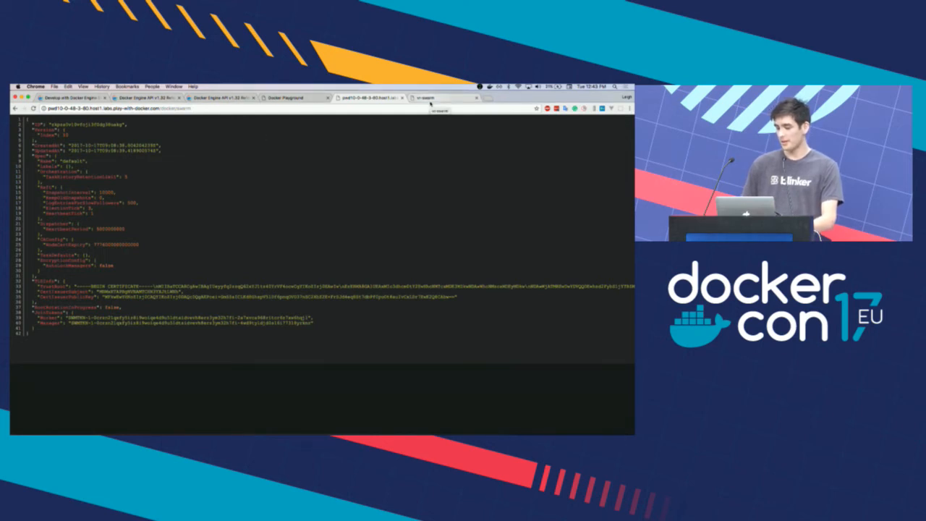
pyautogui.click(284, 99)
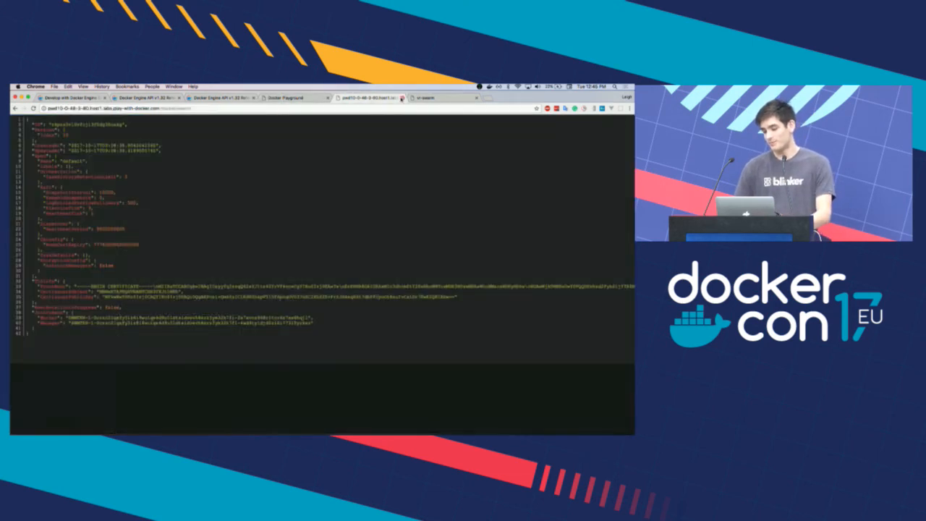
pyautogui.click(426, 98)
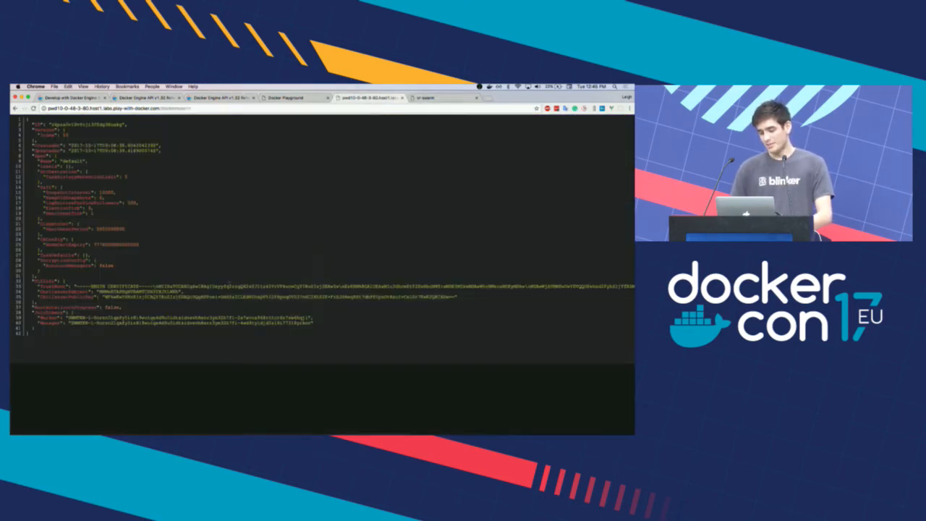
pyautogui.click(284, 98)
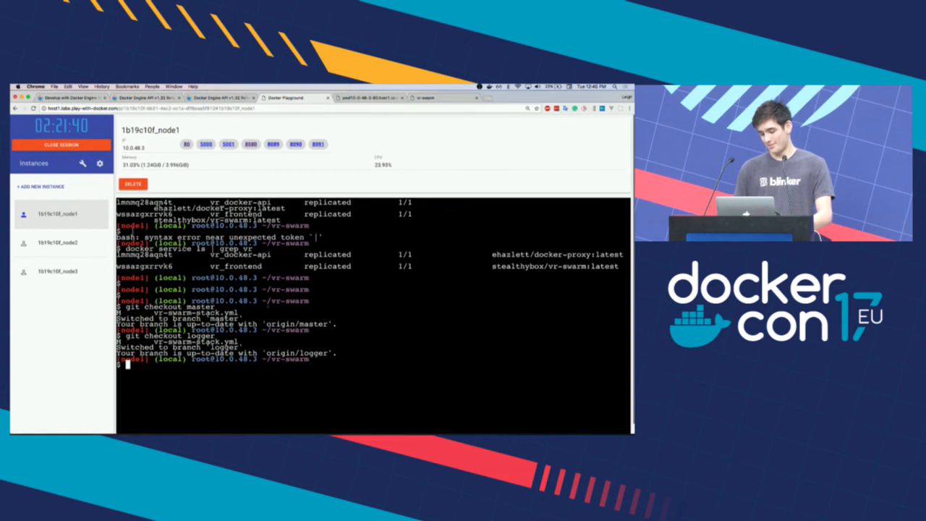
# - Start another git checkout, then reach the docker/dockercraft GitHub repo from a docker minecraft search
pyautogui.write('git checkout cl')
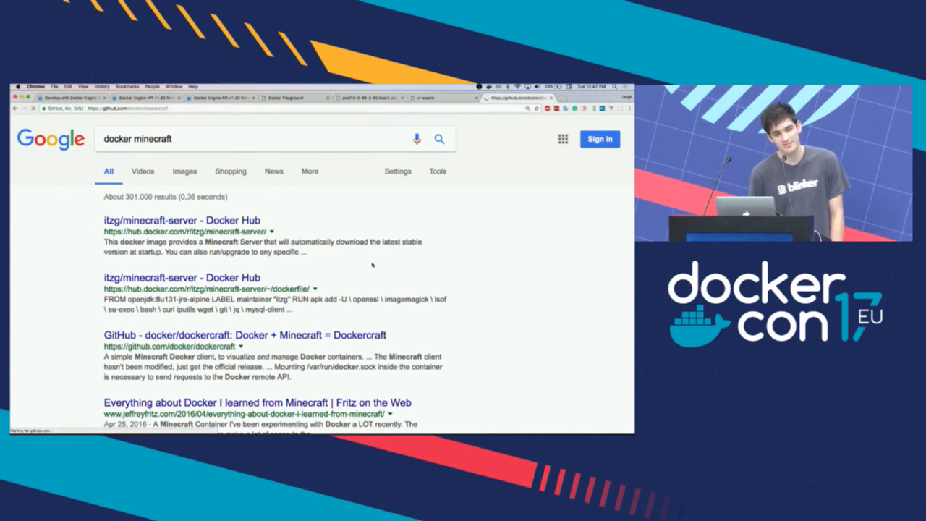
pyautogui.click(243, 336)
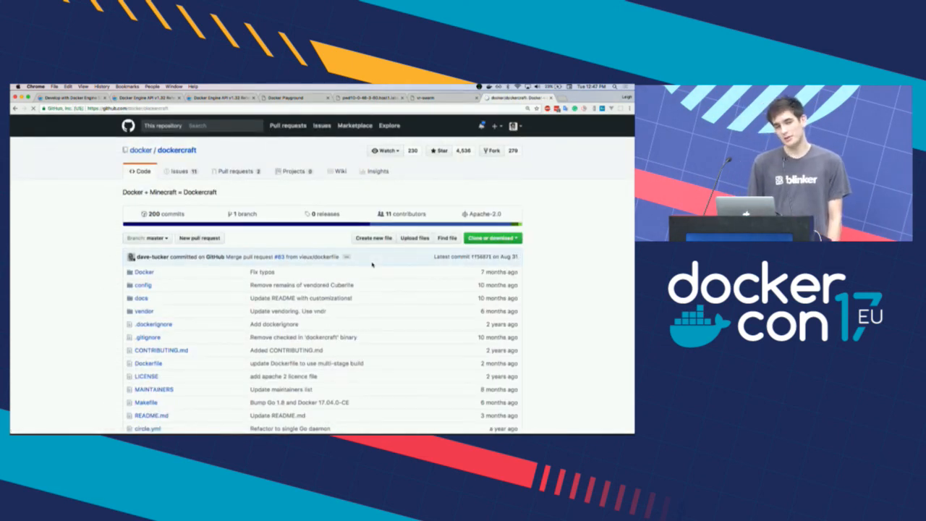